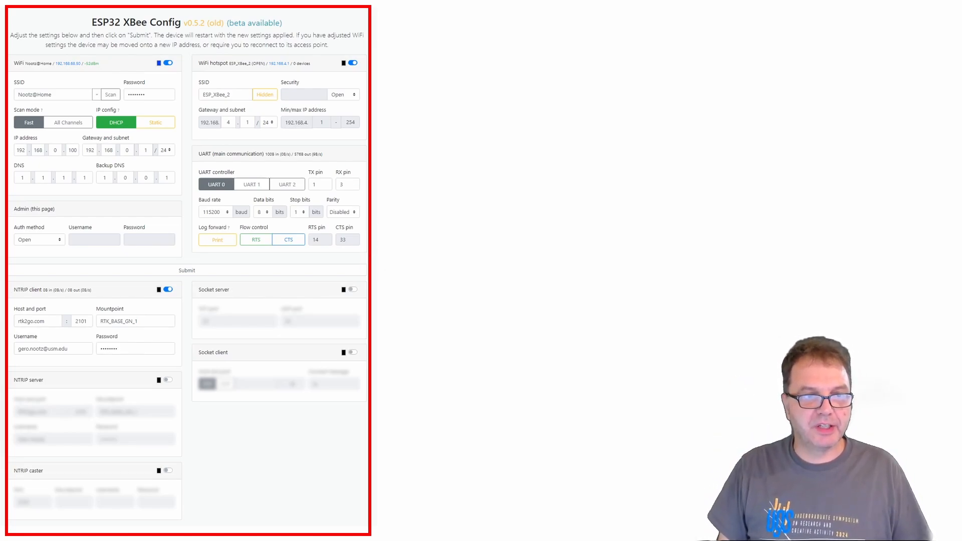
mouse_move(65, 321)
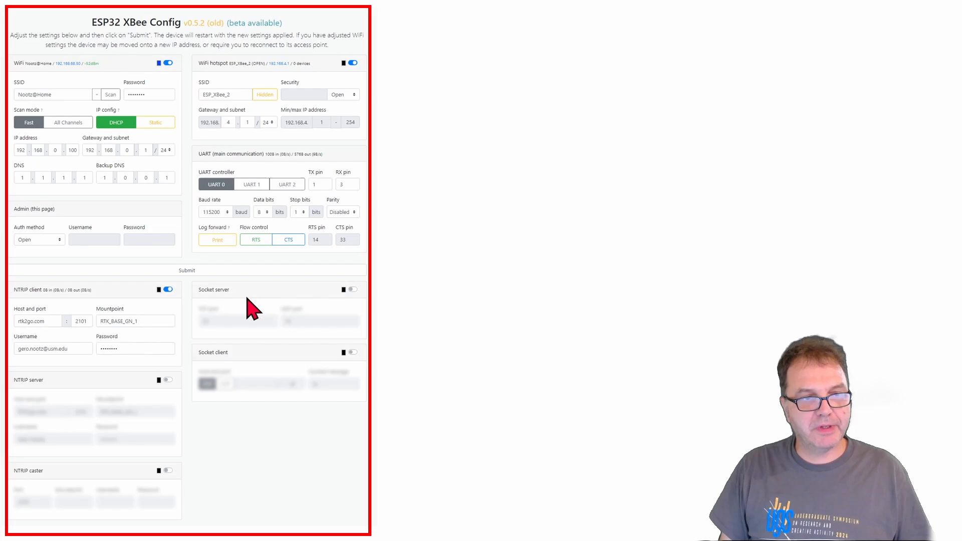
mouse_move(87, 513)
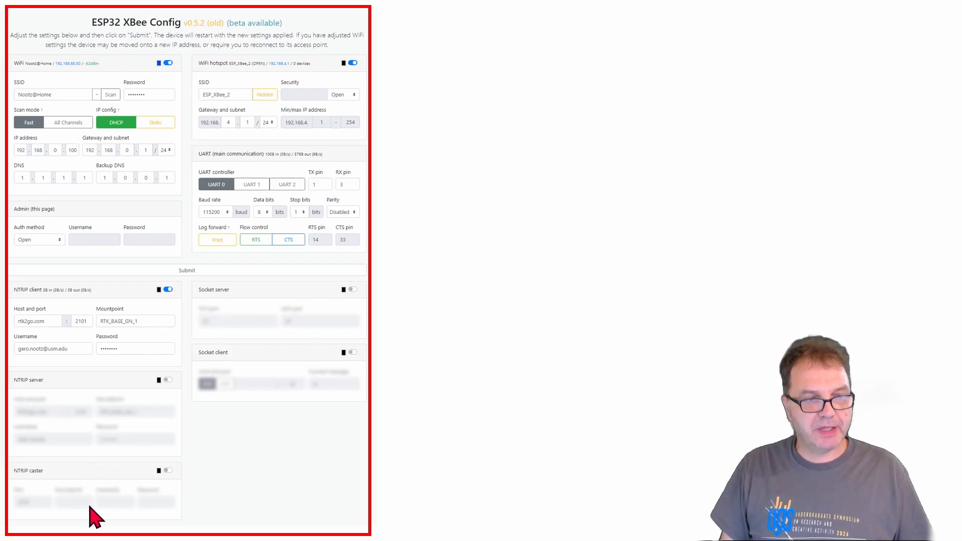
mouse_move(265, 346)
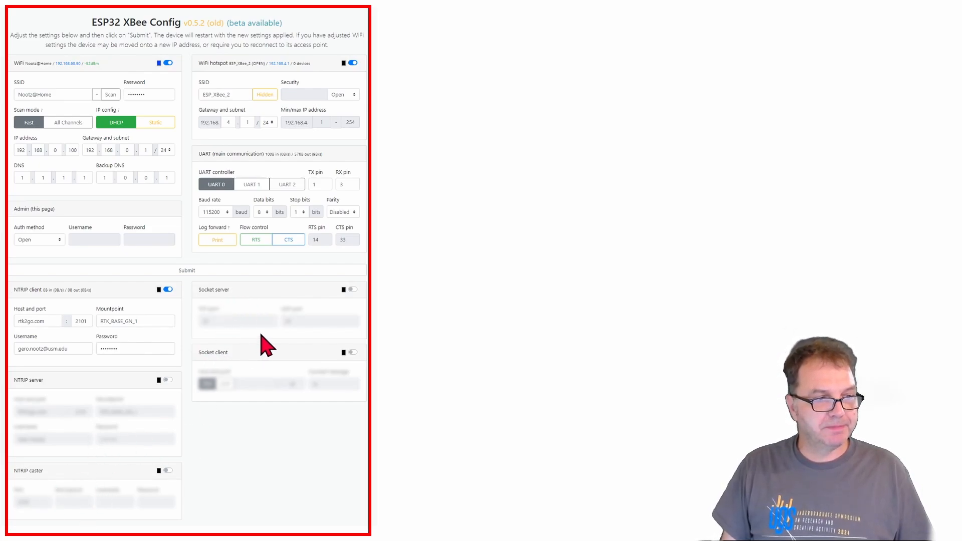
mouse_move(228, 377)
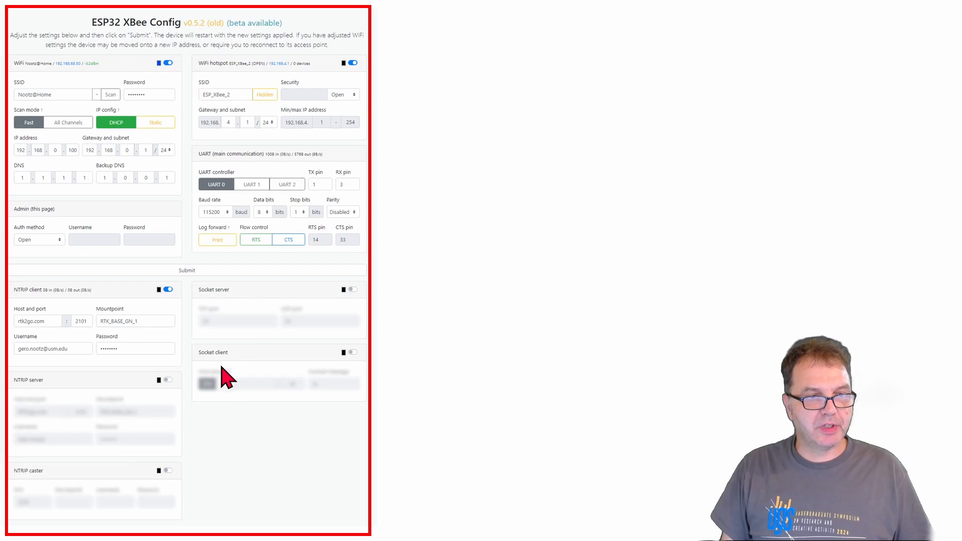
mouse_move(253, 384)
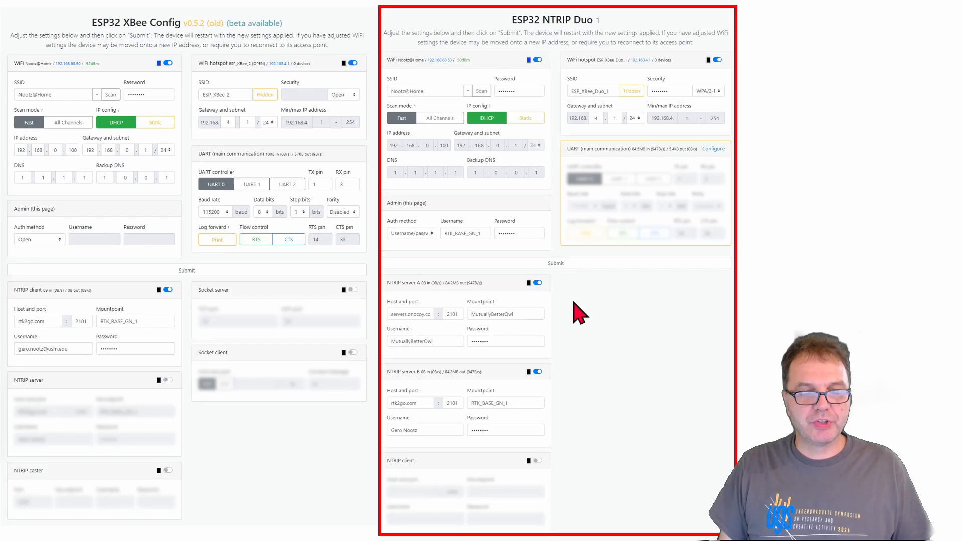
mouse_move(265, 322)
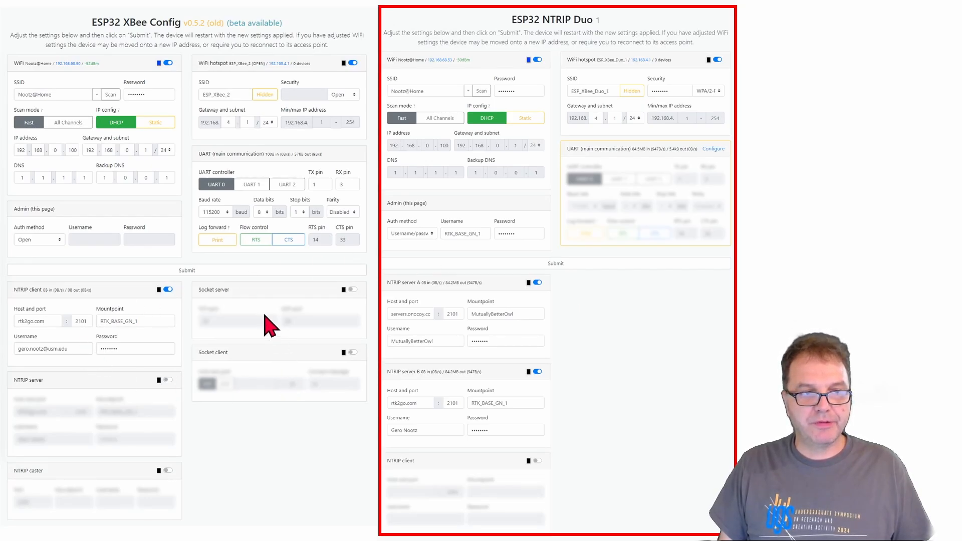
mouse_move(80, 510)
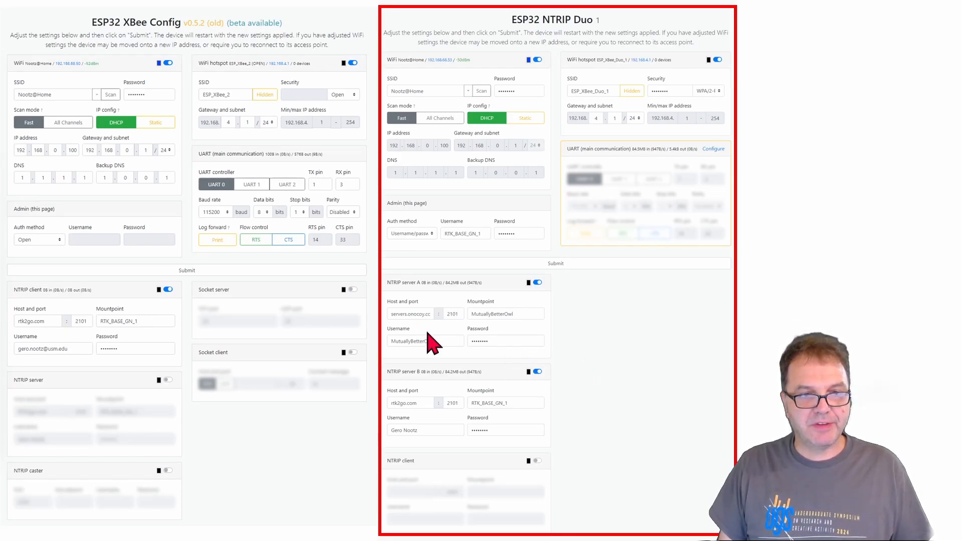
mouse_move(440, 316)
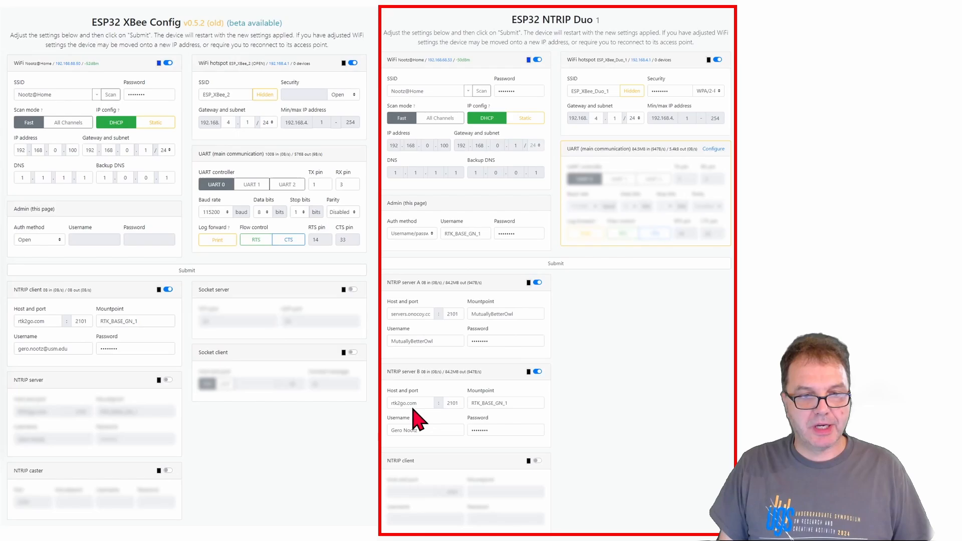
mouse_move(474, 412)
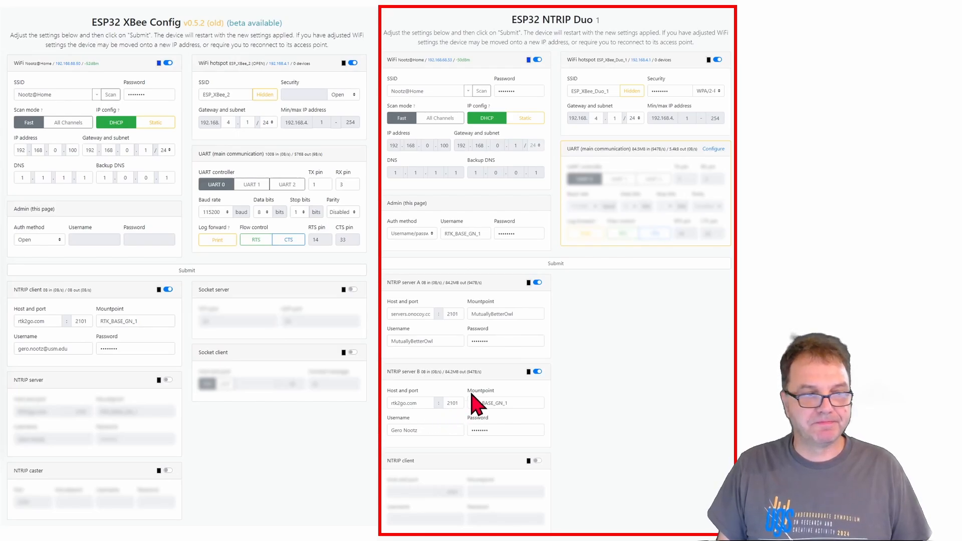
mouse_move(341, 300)
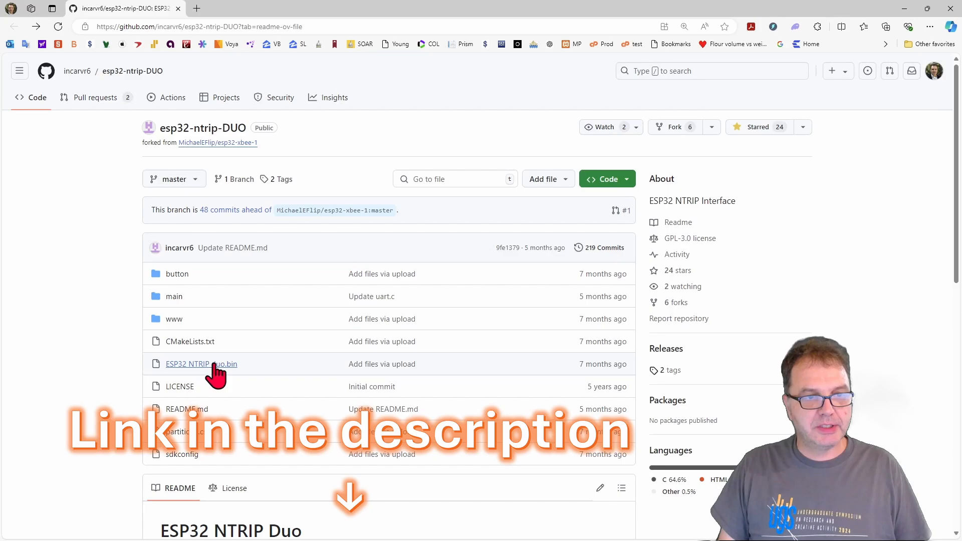
- Save the ESP32 NTRIP duo.bin firmware from GitHub, then follow the web.esphome.io README link
left_click(187, 364)
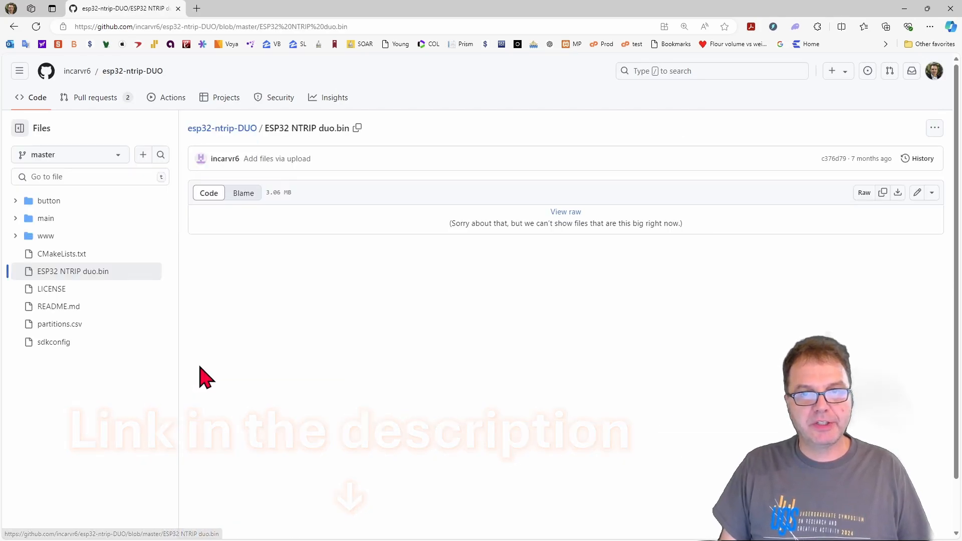
left_click(898, 193)
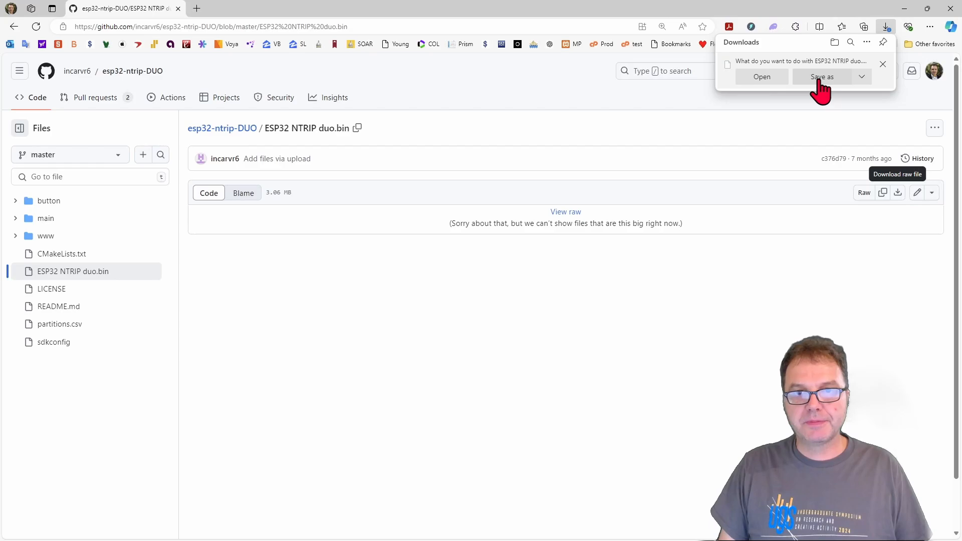
left_click(822, 77)
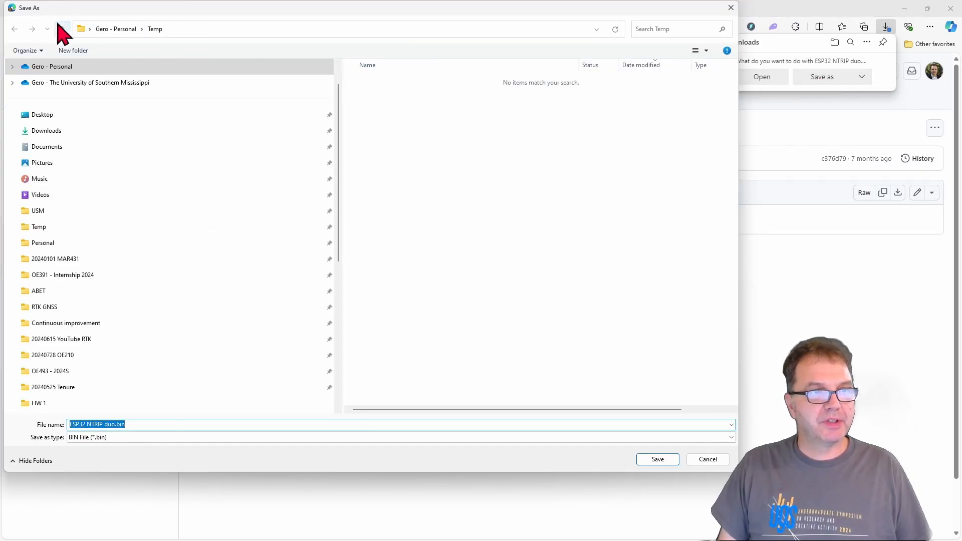
left_click(658, 460)
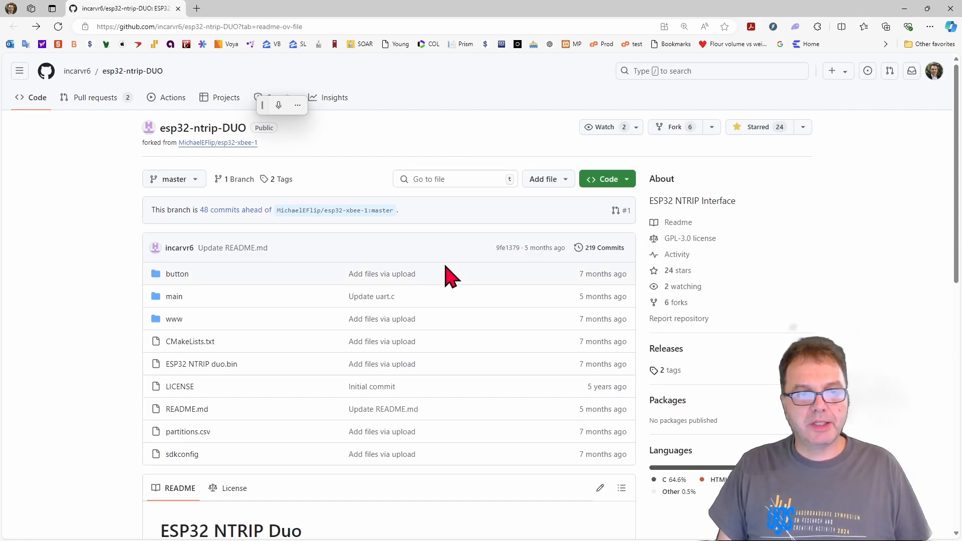
scroll("down", 3)
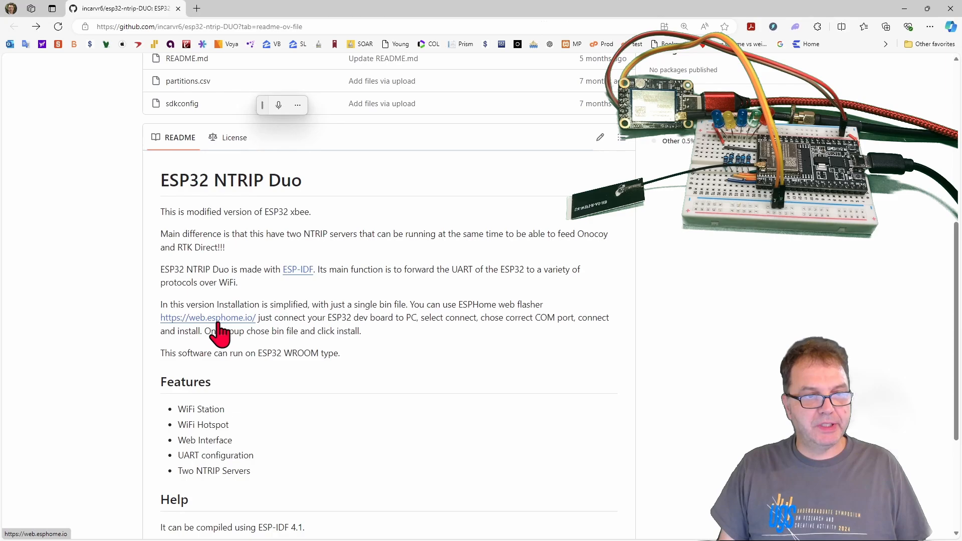
left_click(208, 318)
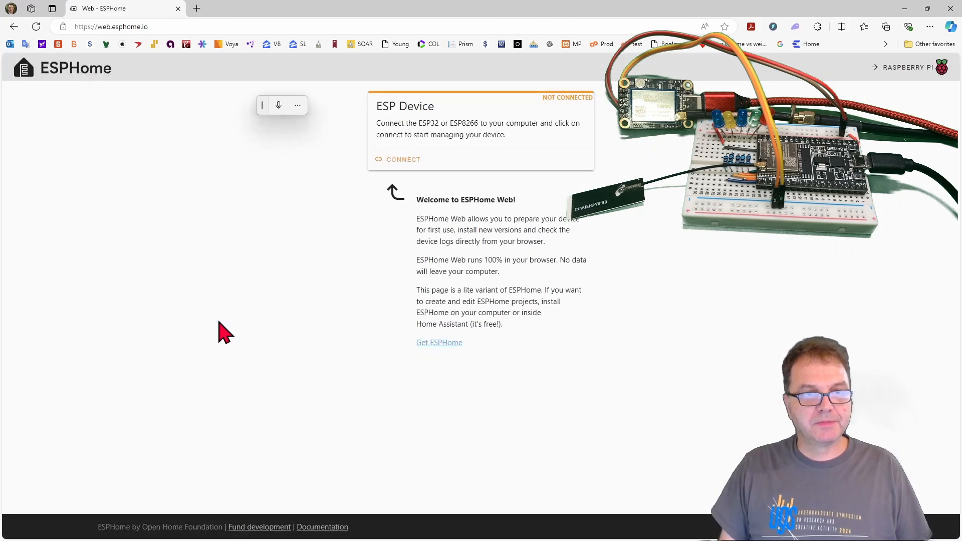
mouse_move(873, 395)
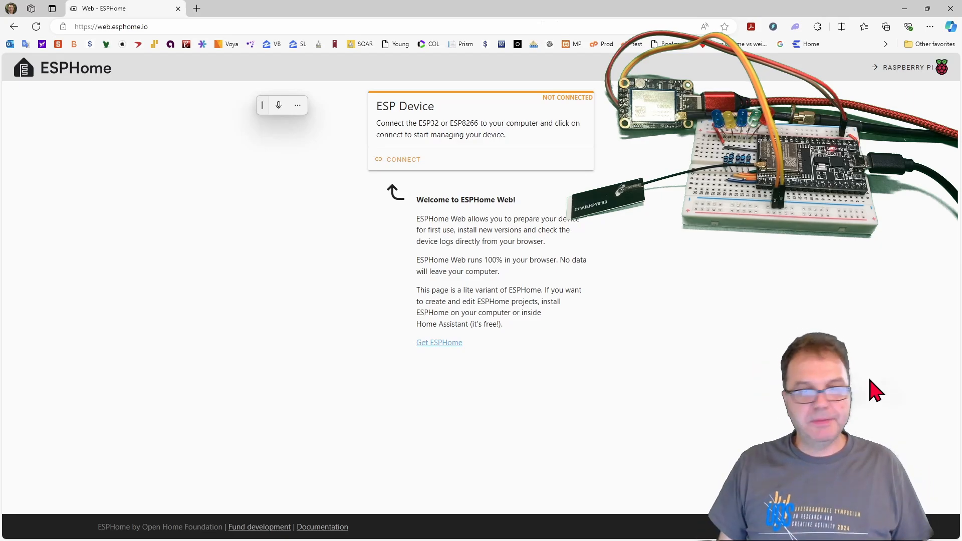
- Connect ESPHome Web to the CP2102 USB to UART Bridge Controller on COM8
left_click(403, 159)
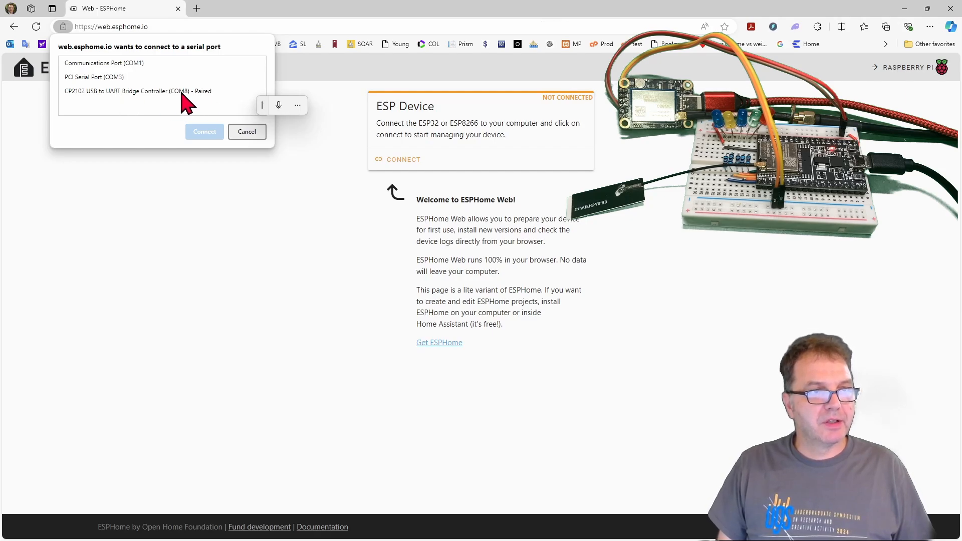
left_click(138, 91)
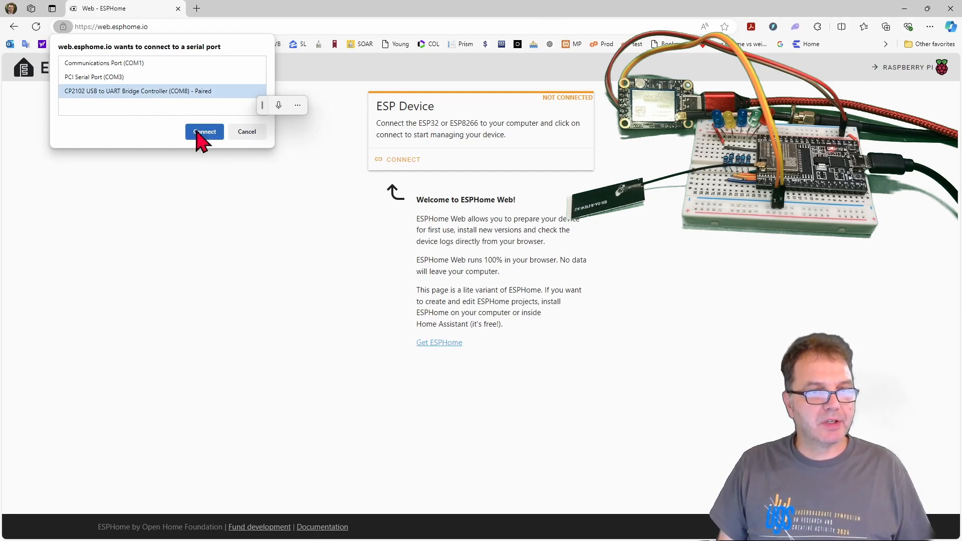
left_click(204, 131)
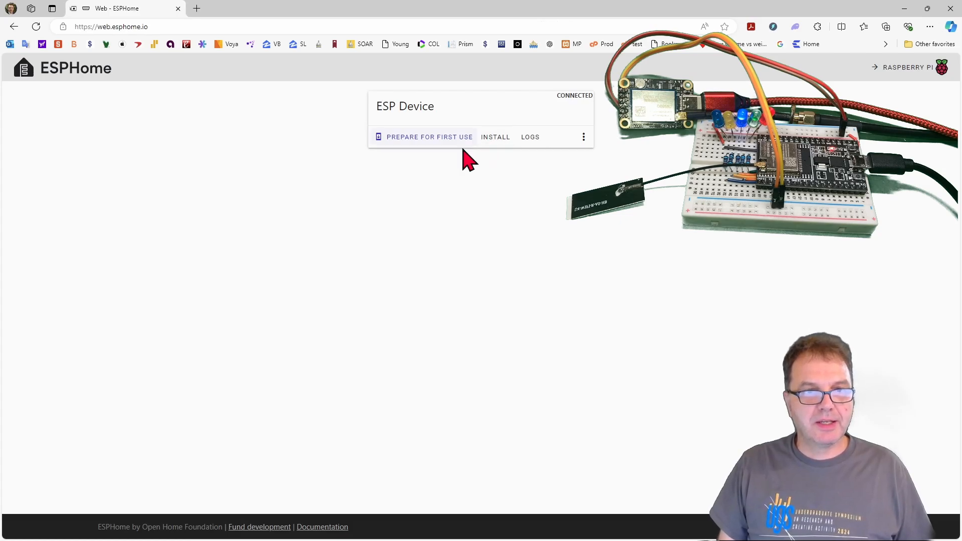
- Install the ESP32 NTRIP duo.bin file onto the connected board via ESPHome Web
left_click(496, 137)
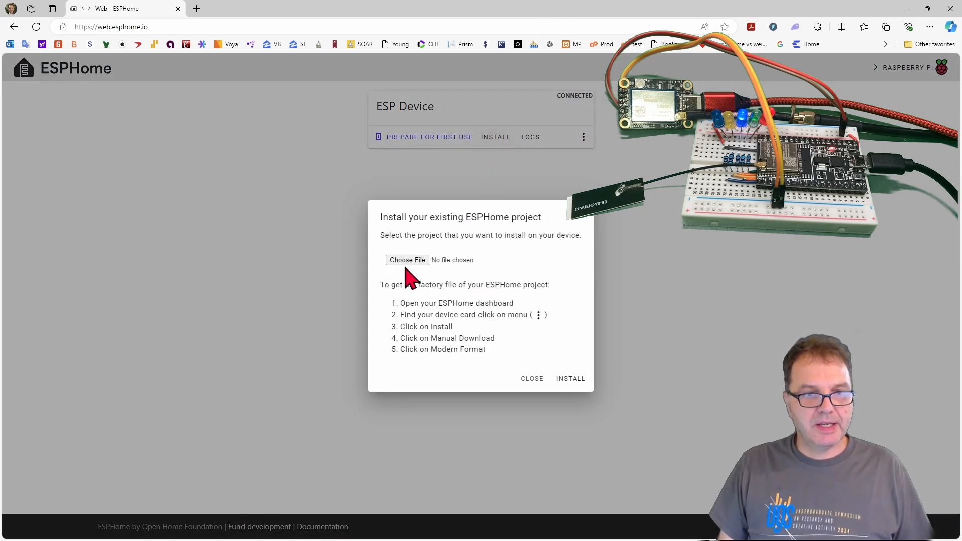
left_click(408, 260)
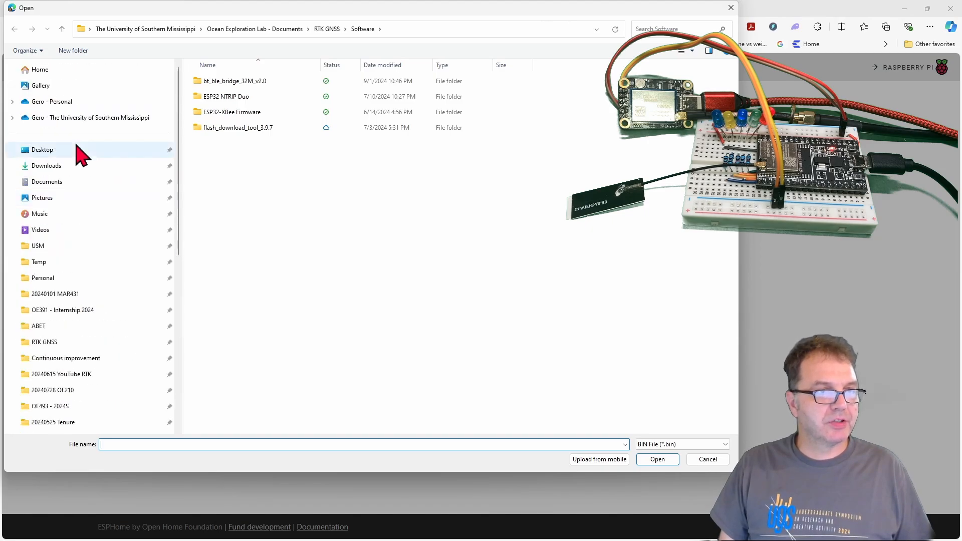
left_click(38, 263)
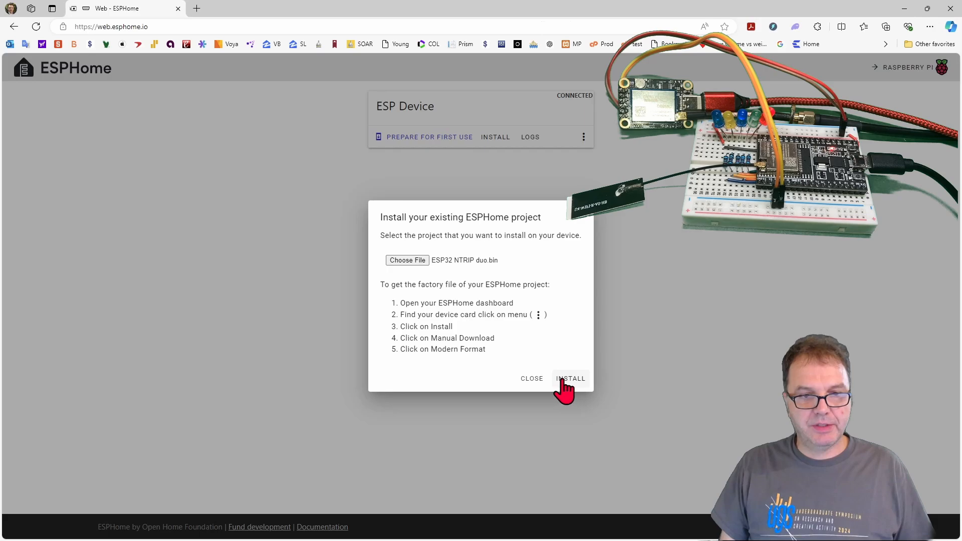
left_click(571, 379)
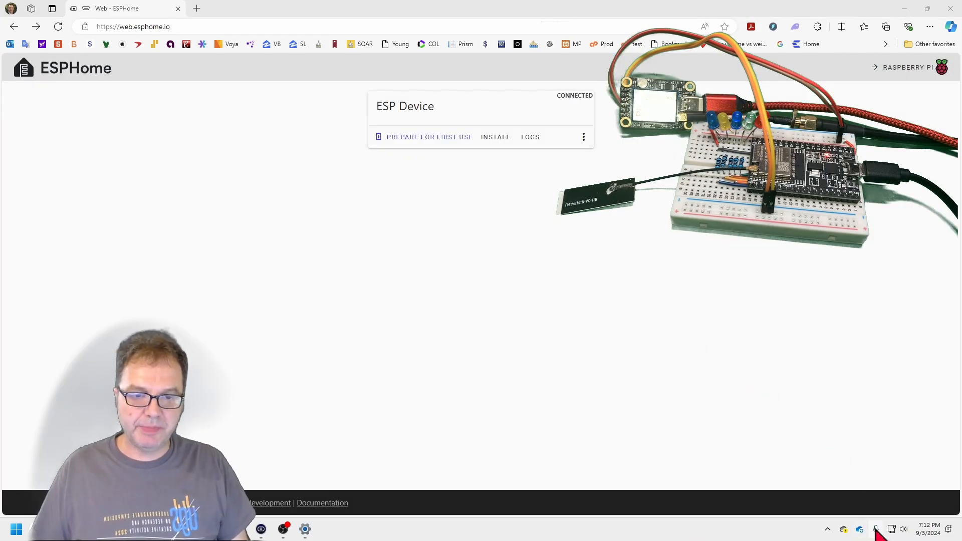
left_click(903, 529)
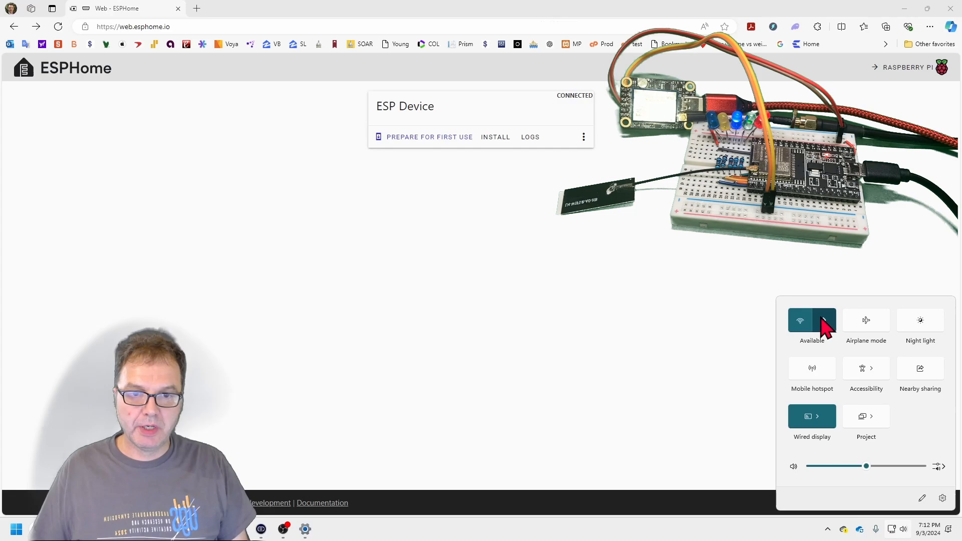
- Join the open ESP_XBee_792105 Wi-Fi hotspot from Windows quick settings
left_click(824, 320)
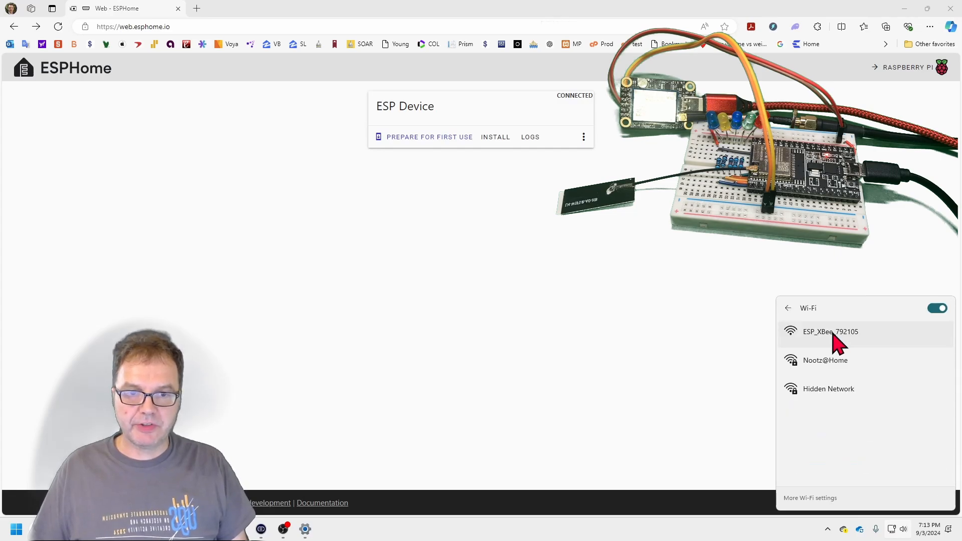
left_click(830, 332)
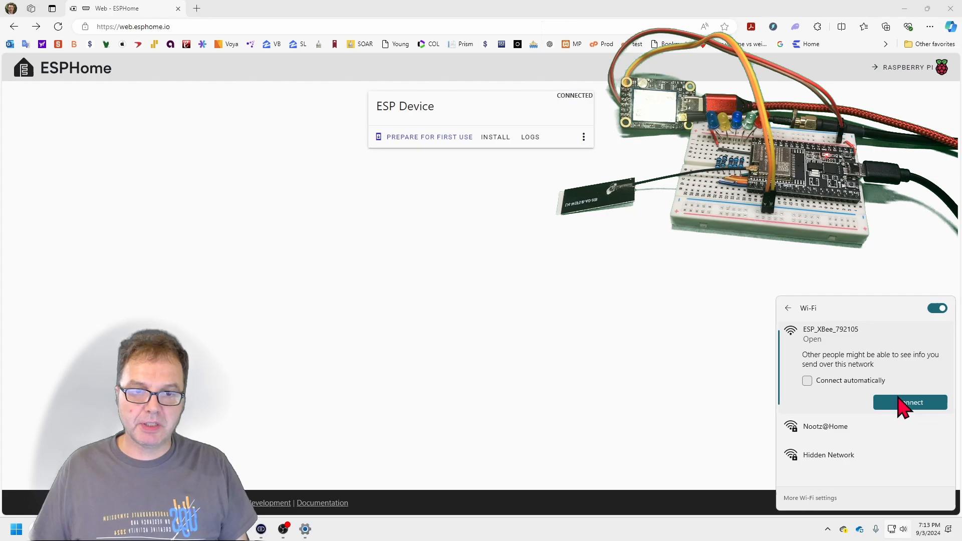
left_click(911, 402)
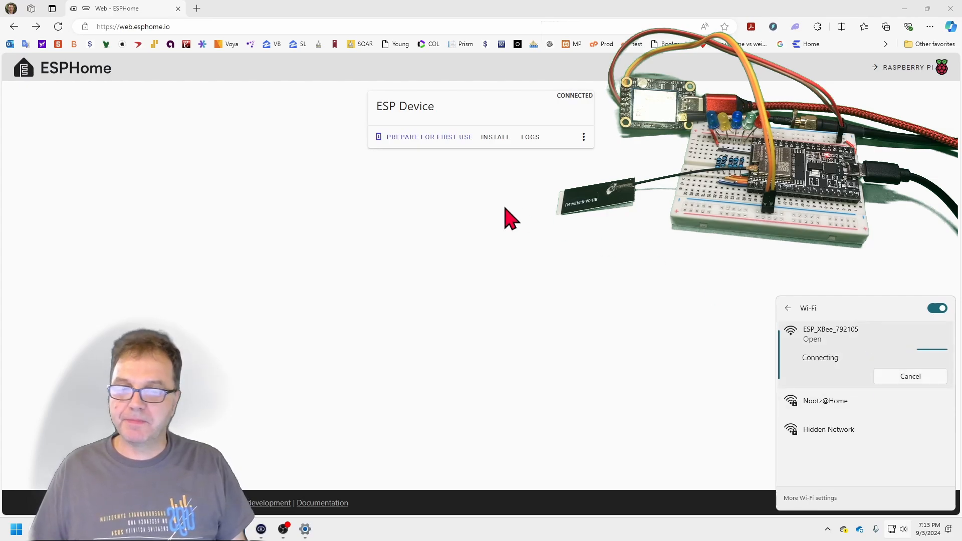
left_click(121, 27)
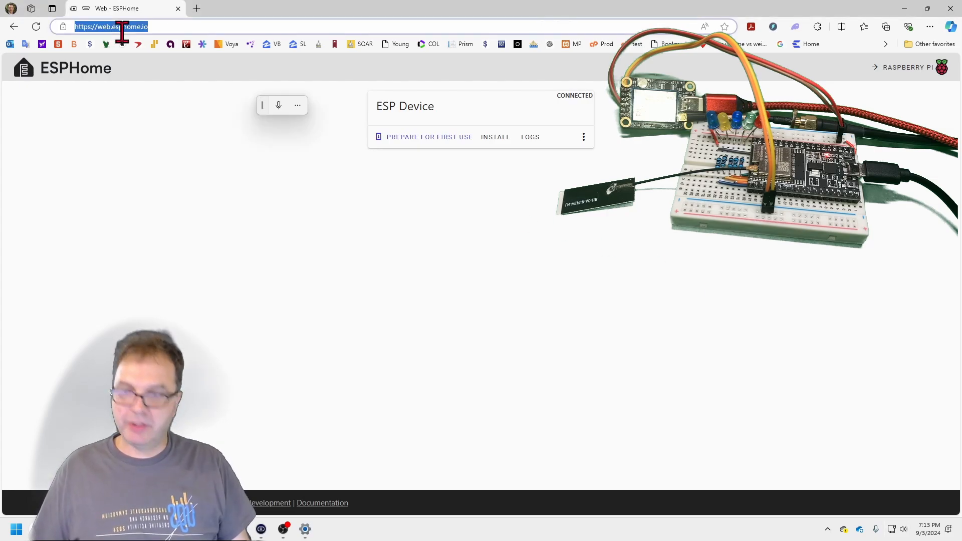
- Load the device's configuration page at 192.168.4.1 and scroll down it
type("192.168.4.1")
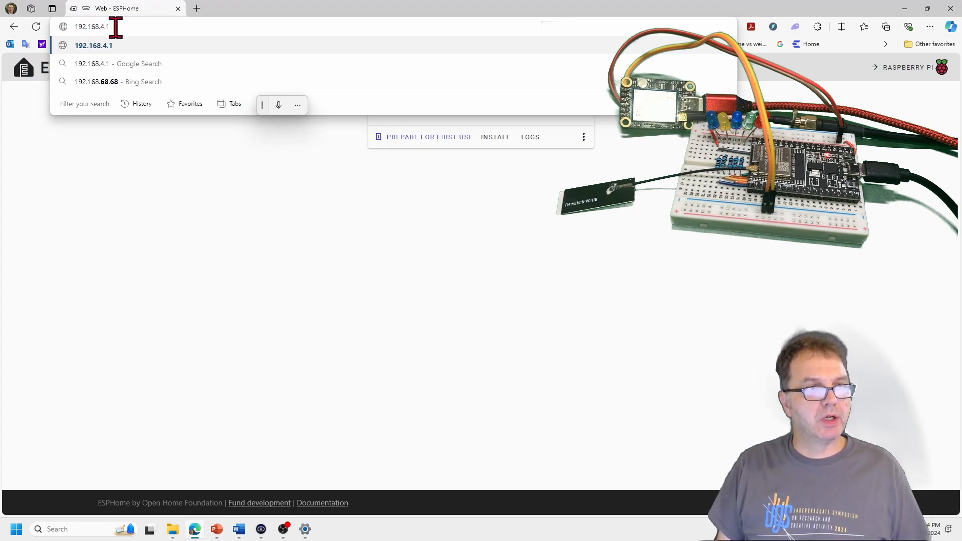
key("Enter")
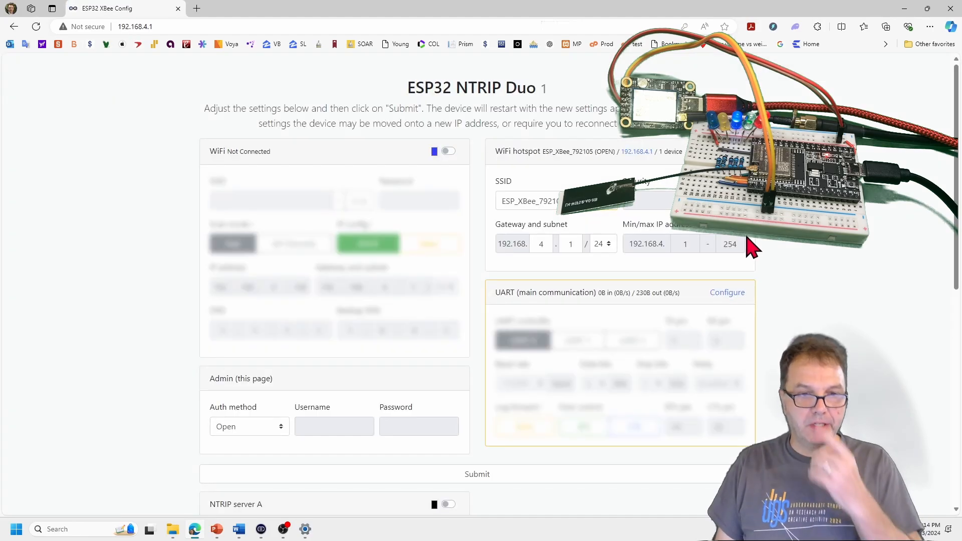
mouse_move(294, 267)
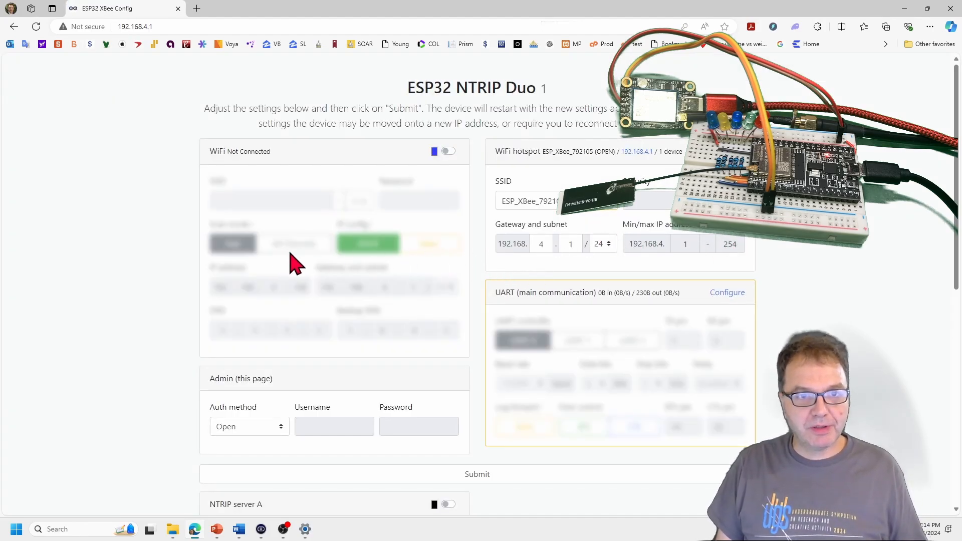
scroll("down", 3)
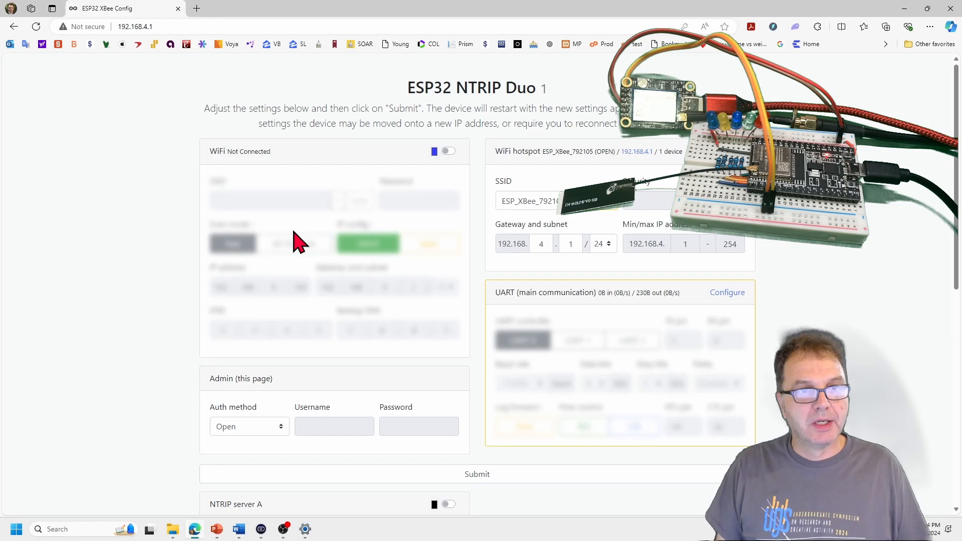
- Set the hotspot status colour to red, submit, and reload after the restart
left_click(734, 151)
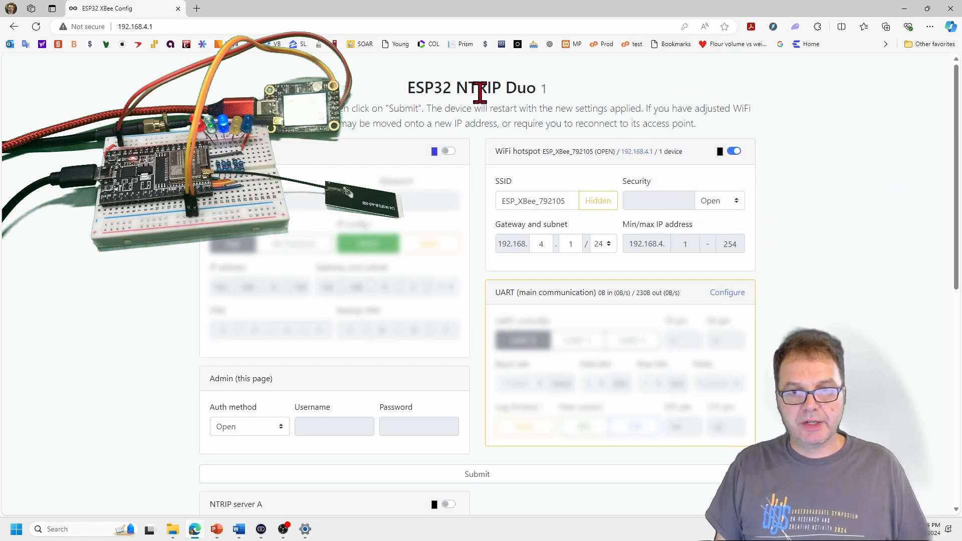
mouse_move(725, 165)
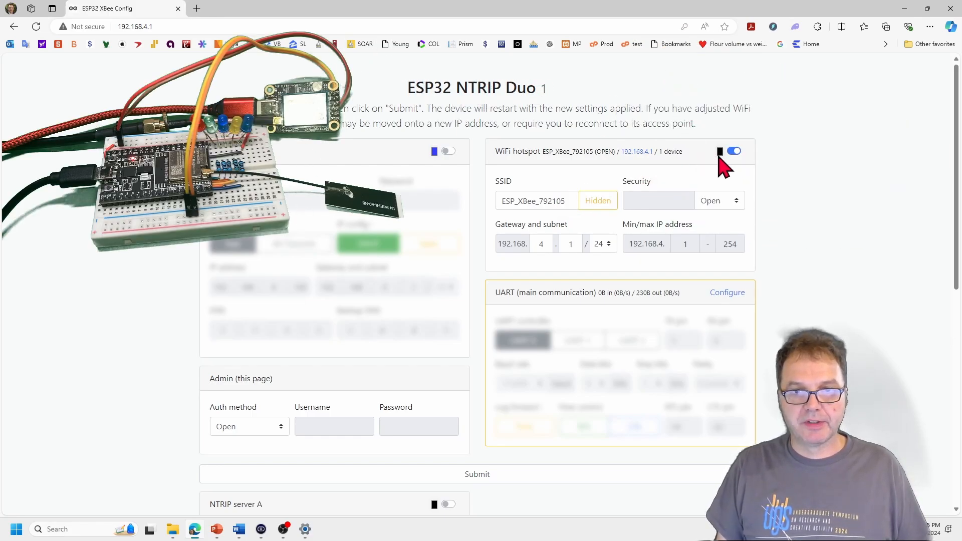
left_click(723, 151)
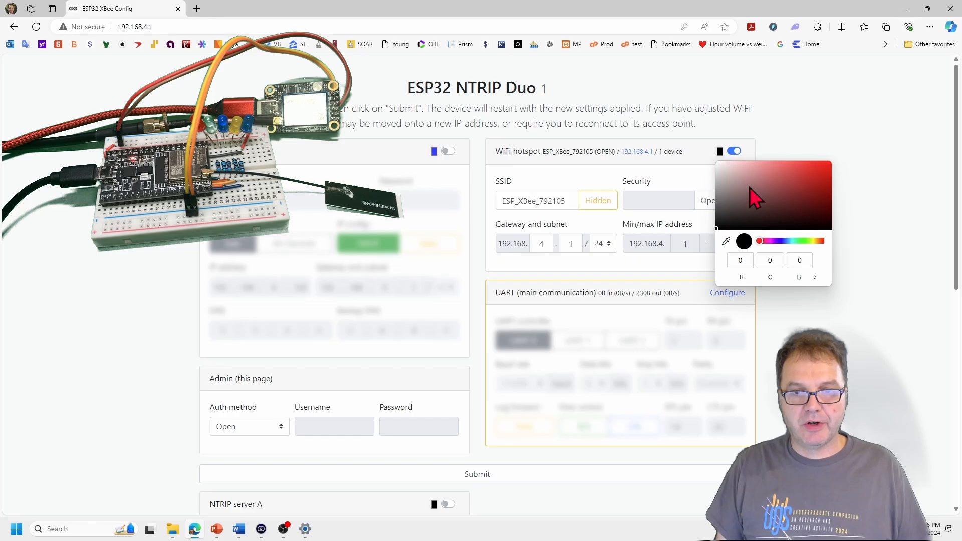
left_click(741, 260)
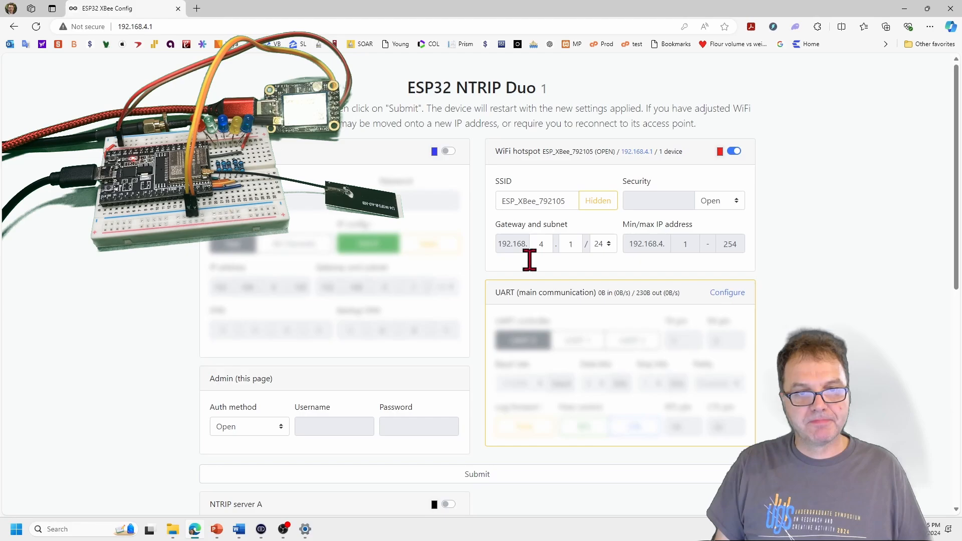
left_click(477, 475)
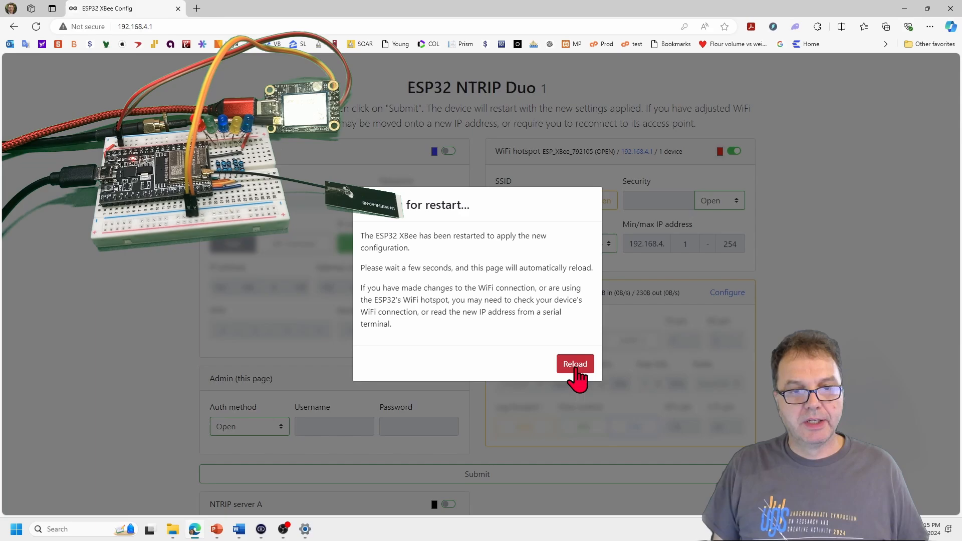
left_click(575, 364)
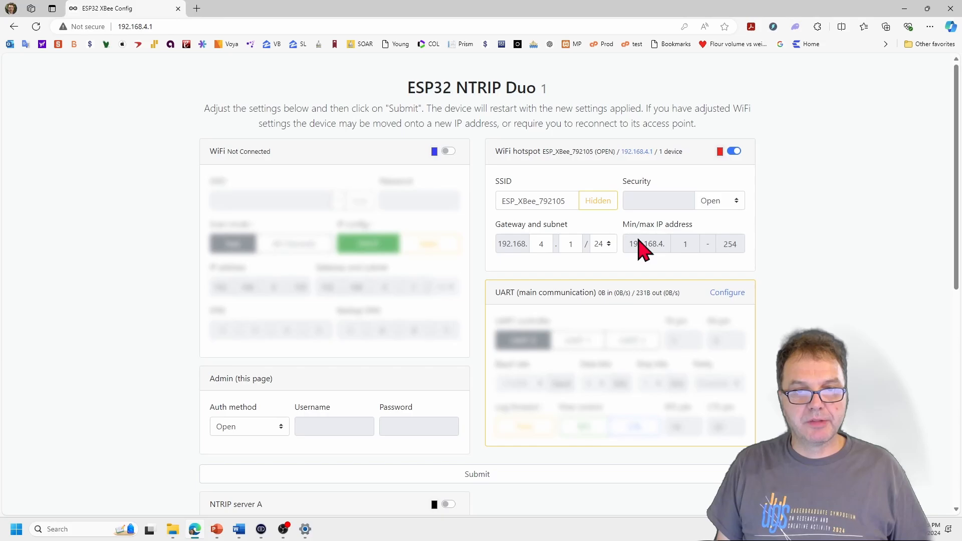
mouse_move(725, 213)
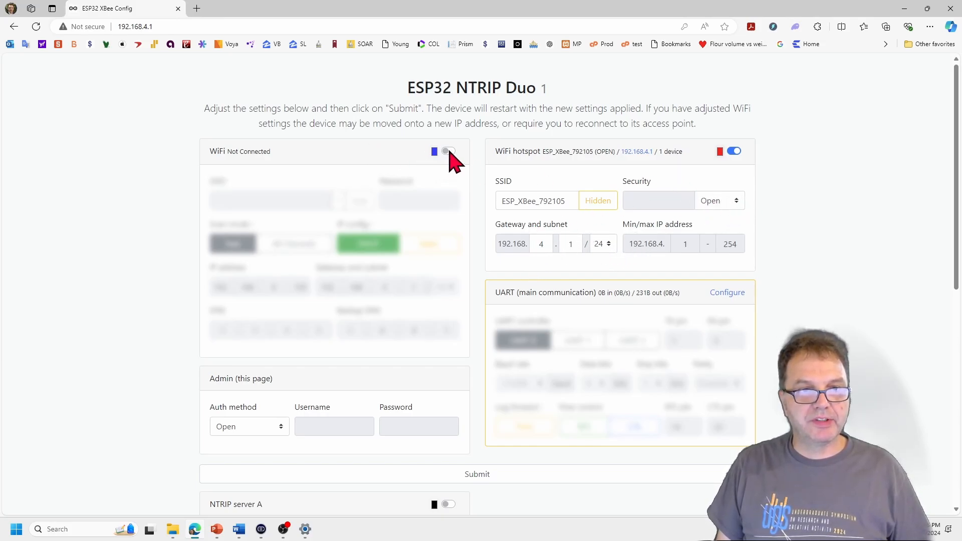
- Switch on the WiFi client section to reveal its SSID, DHCP and IP fields
left_click(445, 151)
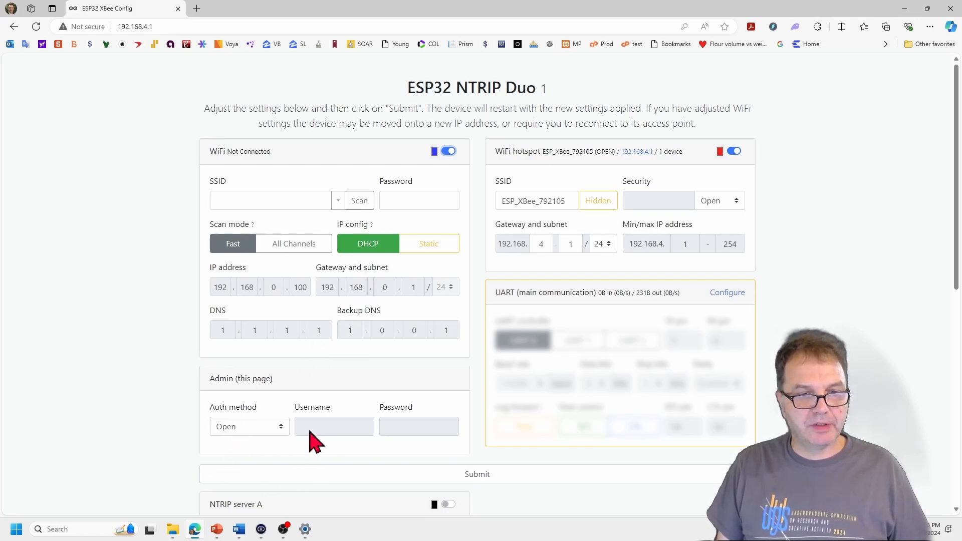
mouse_move(249, 381)
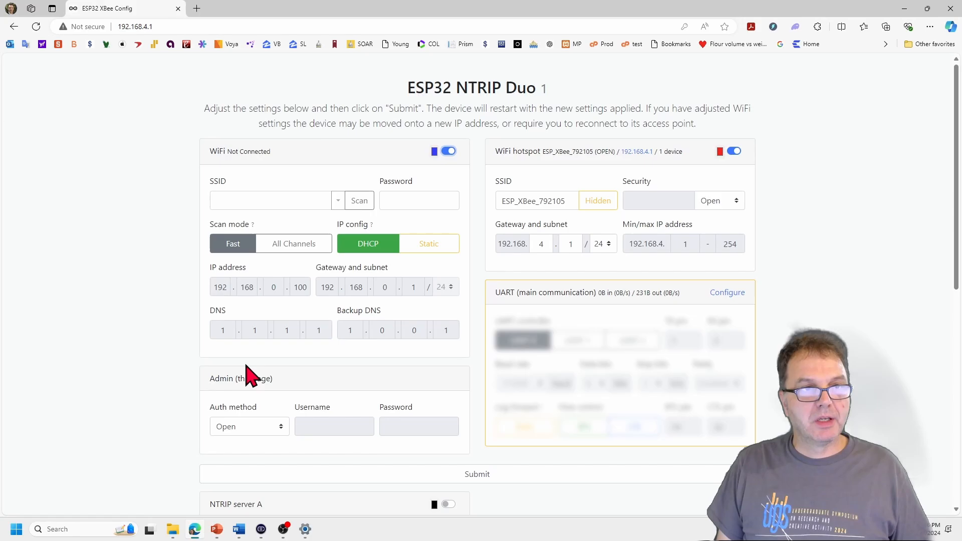
left_click(135, 26)
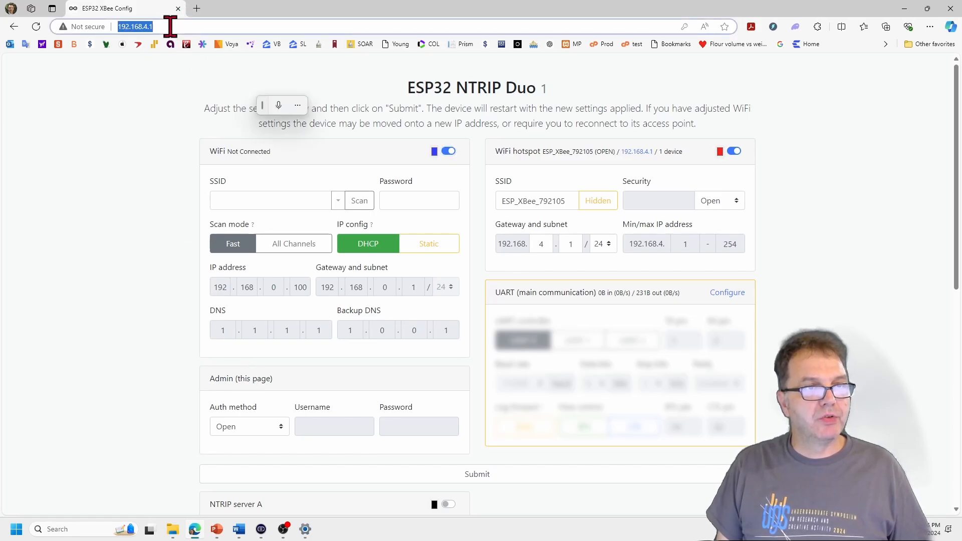
mouse_move(150, 106)
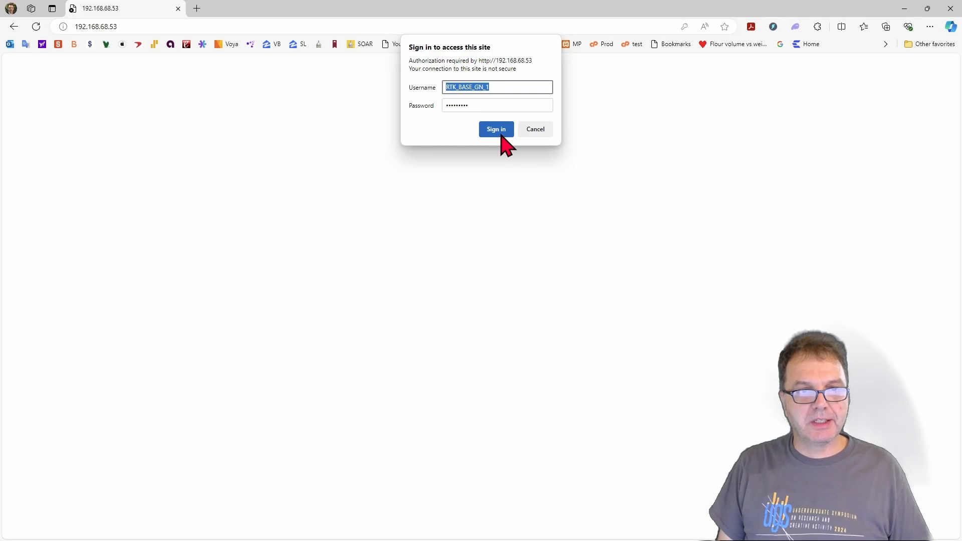
- Sign in with admin credentials and scroll to the streaming NTRIP servers A and B
left_click(497, 129)
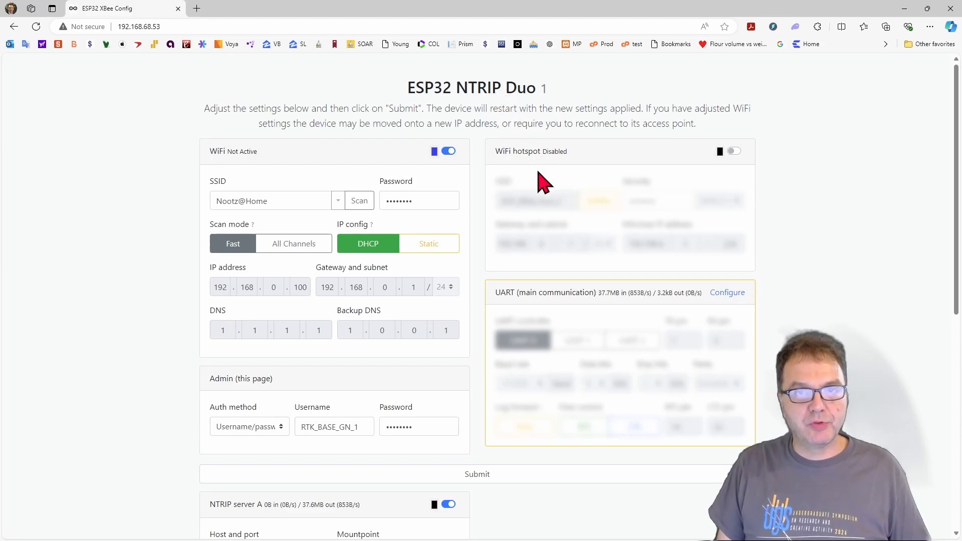
scroll("down", 3)
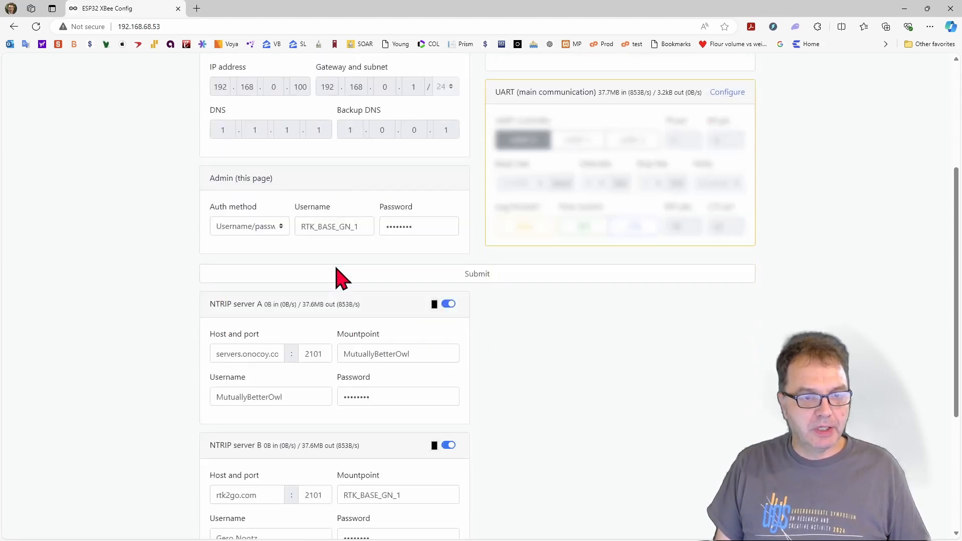
scroll("down", 3)
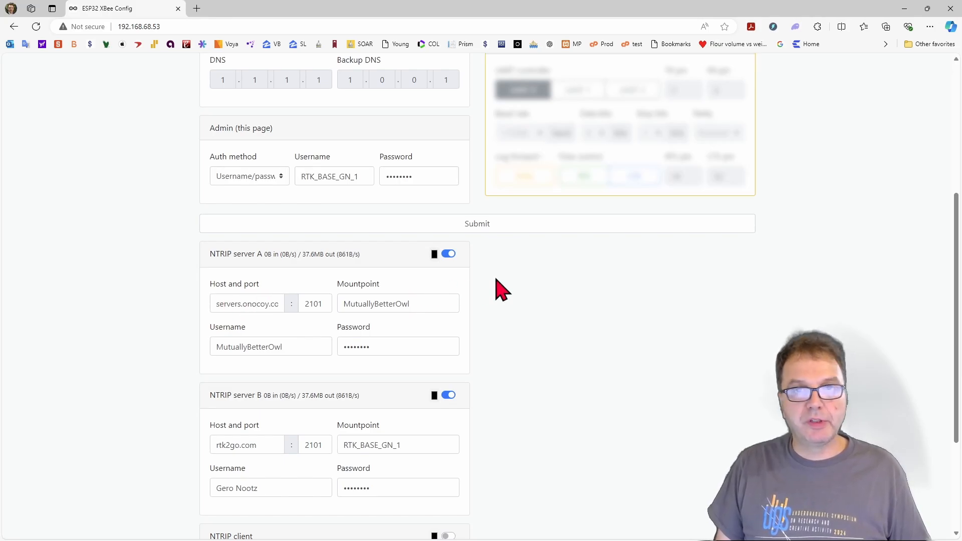
scroll("down", 3)
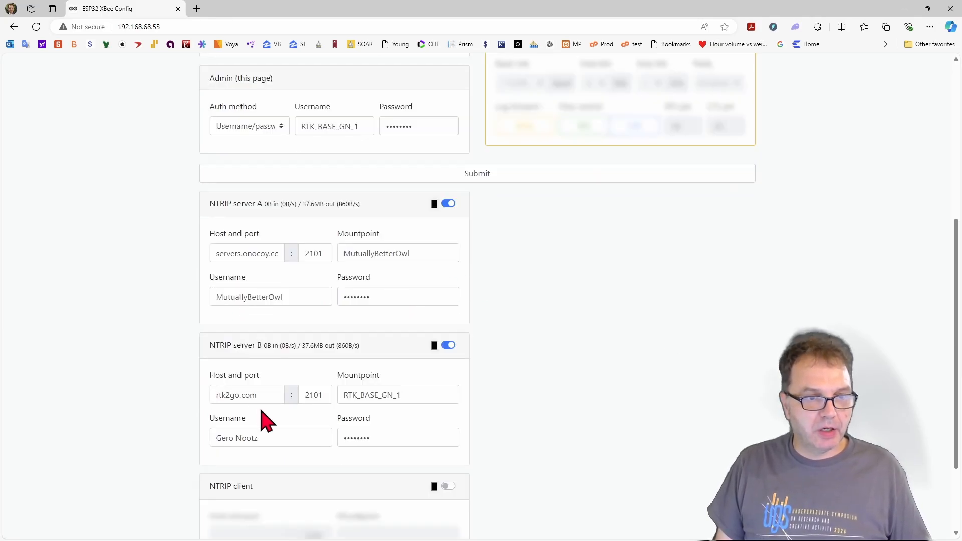